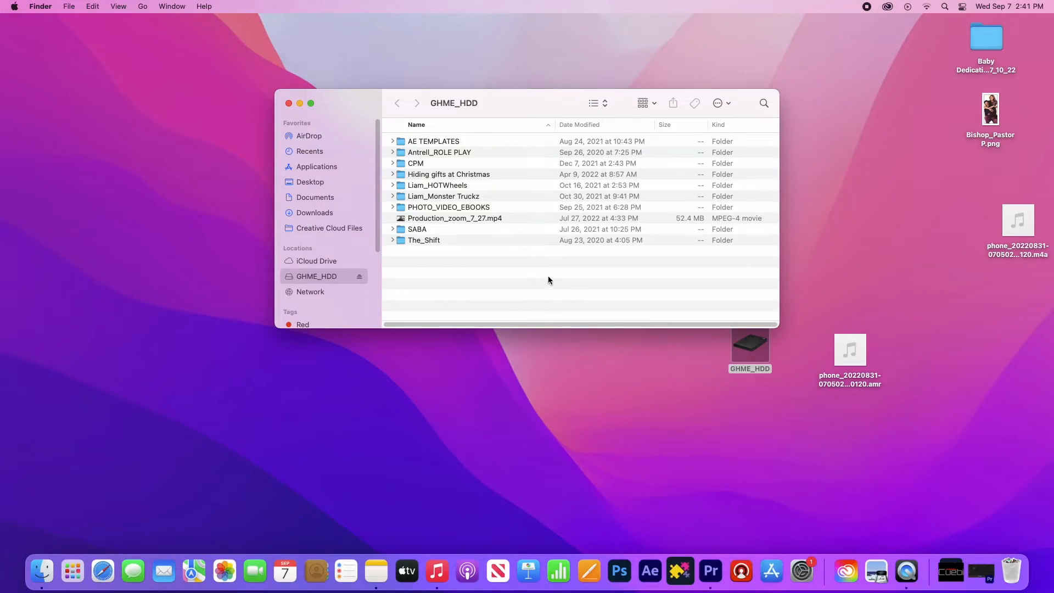
- Close the GHME_HDD Finder window, leaving only the desktop with the drive icon
click(289, 103)
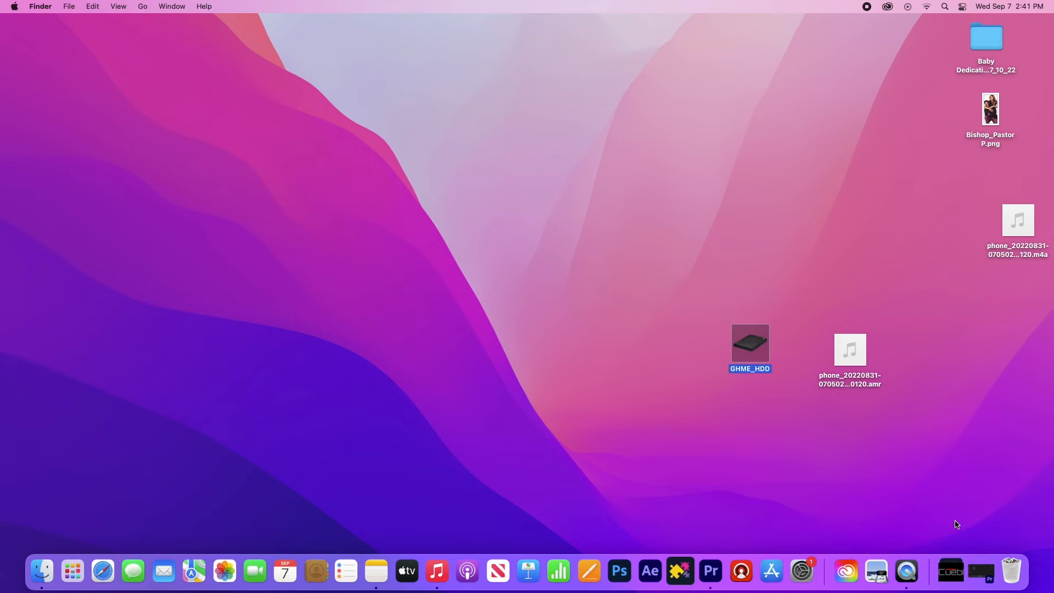
click(710, 571)
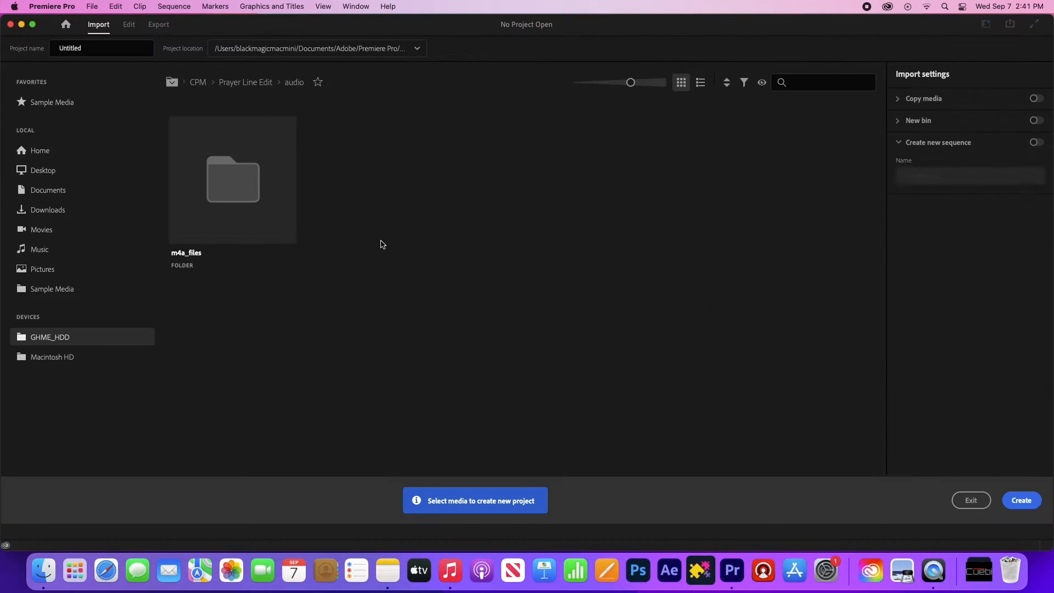
mouse_move(681, 252)
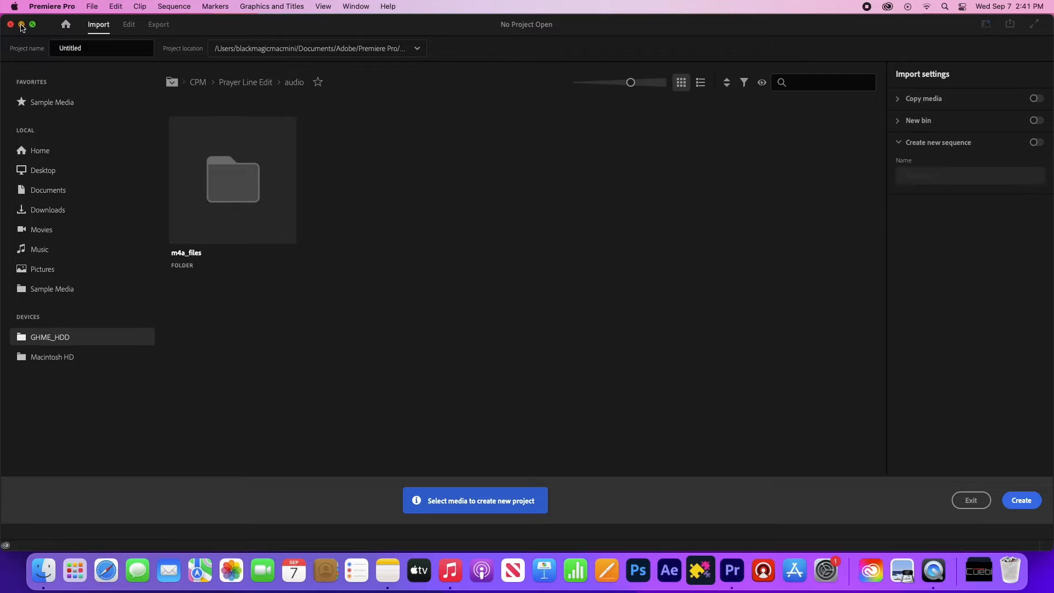
click(21, 24)
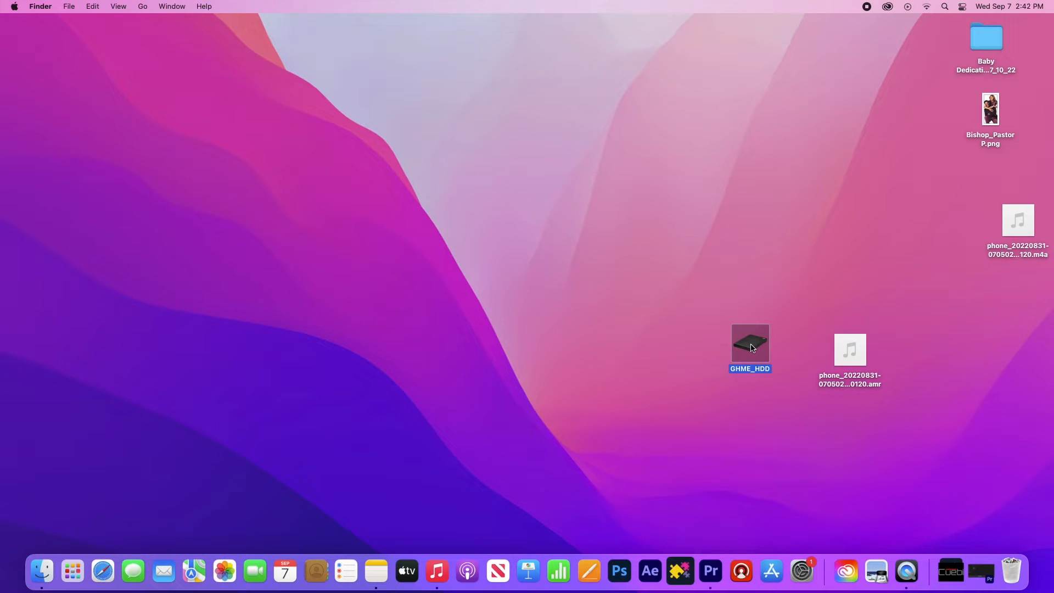
- Navigate into GHME_HDD > CPM > Prayer Line Edit > audio in Finder
double_click(749, 343)
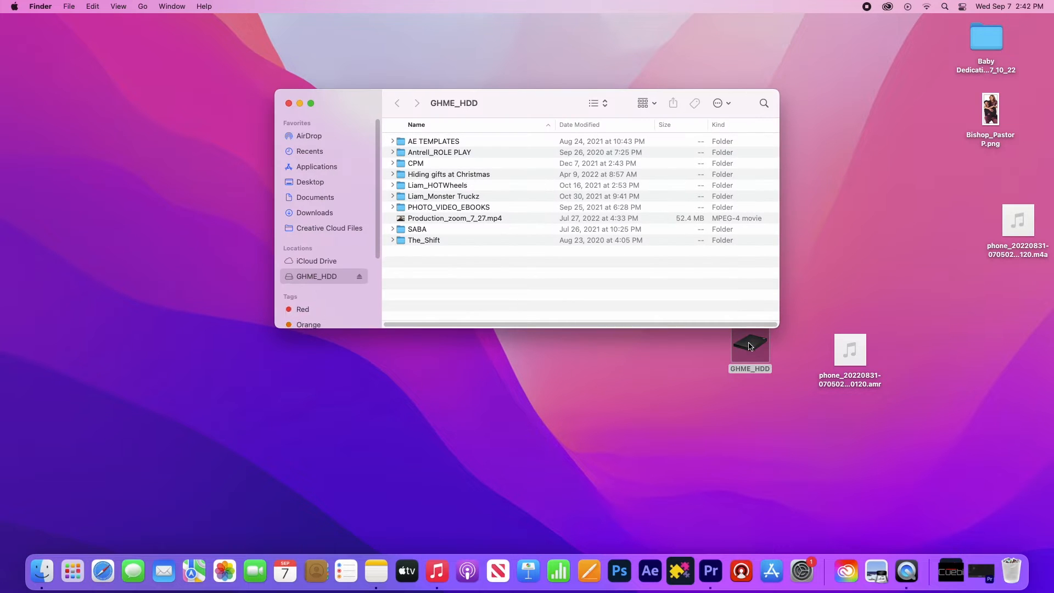
double_click(415, 162)
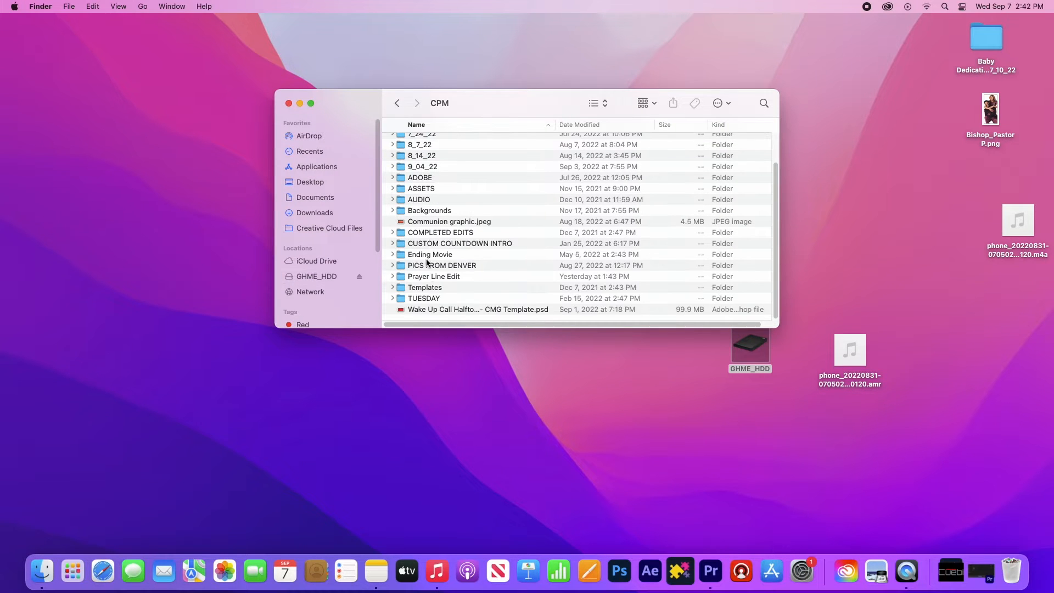
double_click(434, 277)
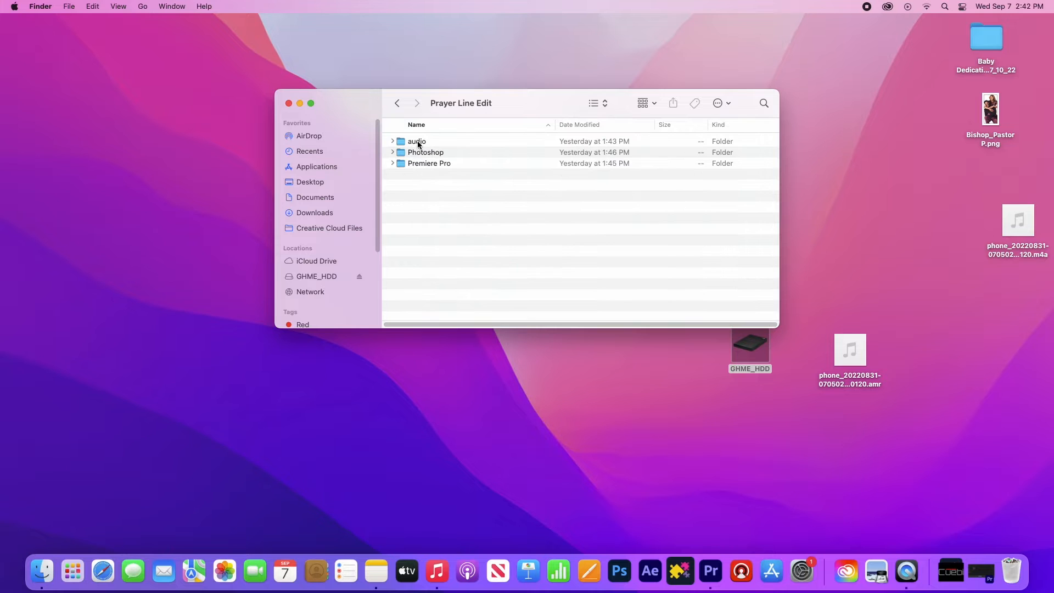
double_click(417, 141)
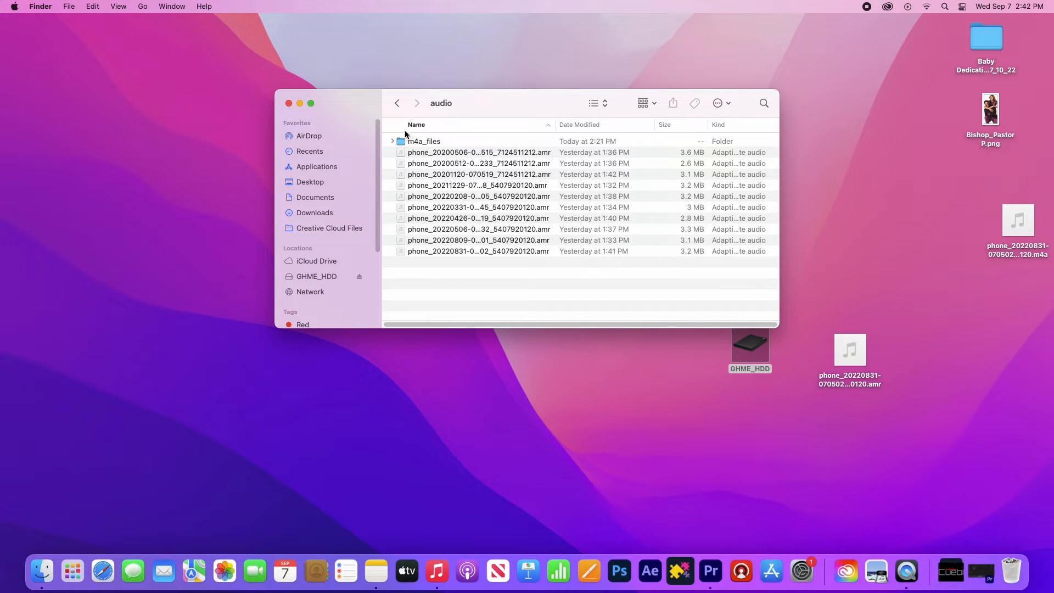
- Check the converted files in m4a_files, return to audio and select the 20220809 .amr recording
click(424, 142)
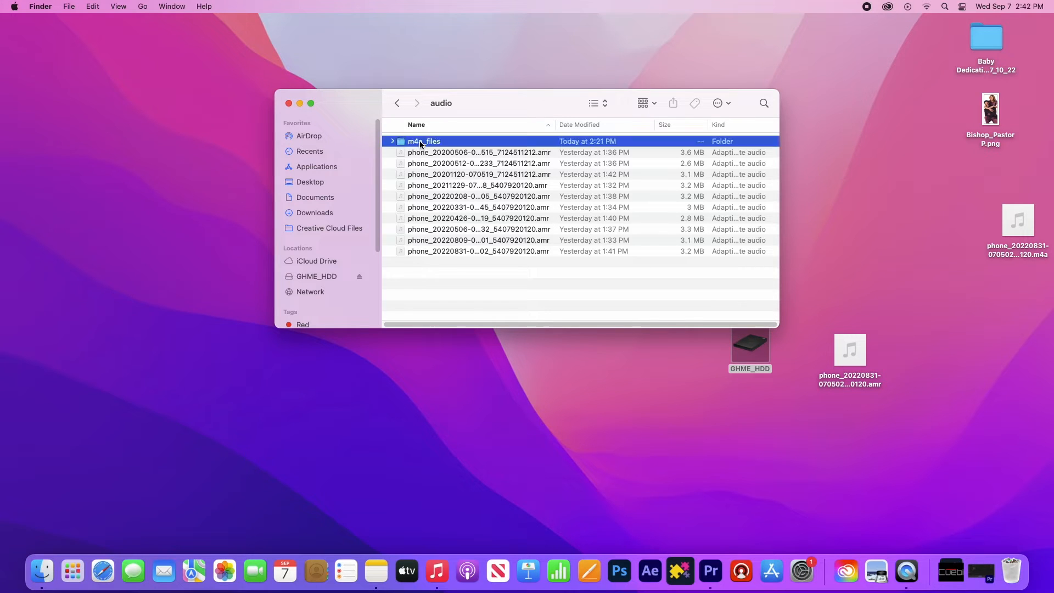
double_click(424, 142)
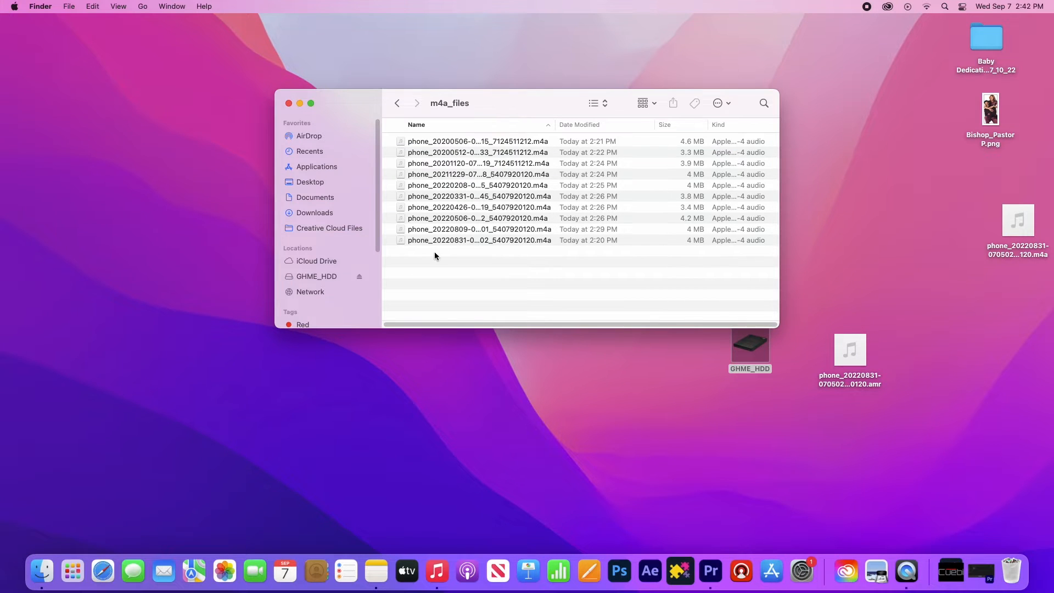
click(396, 103)
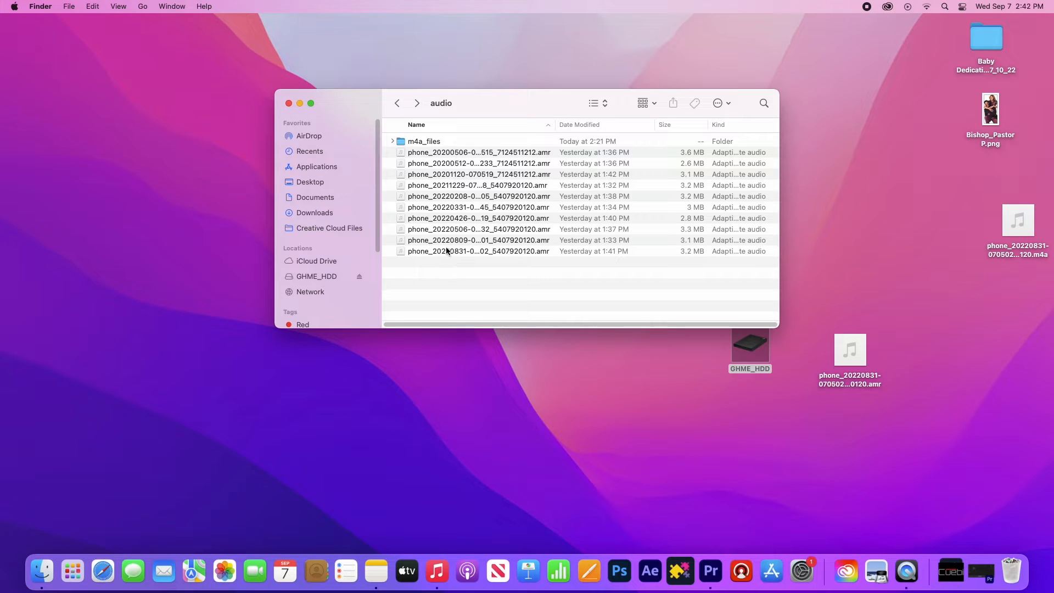
click(478, 240)
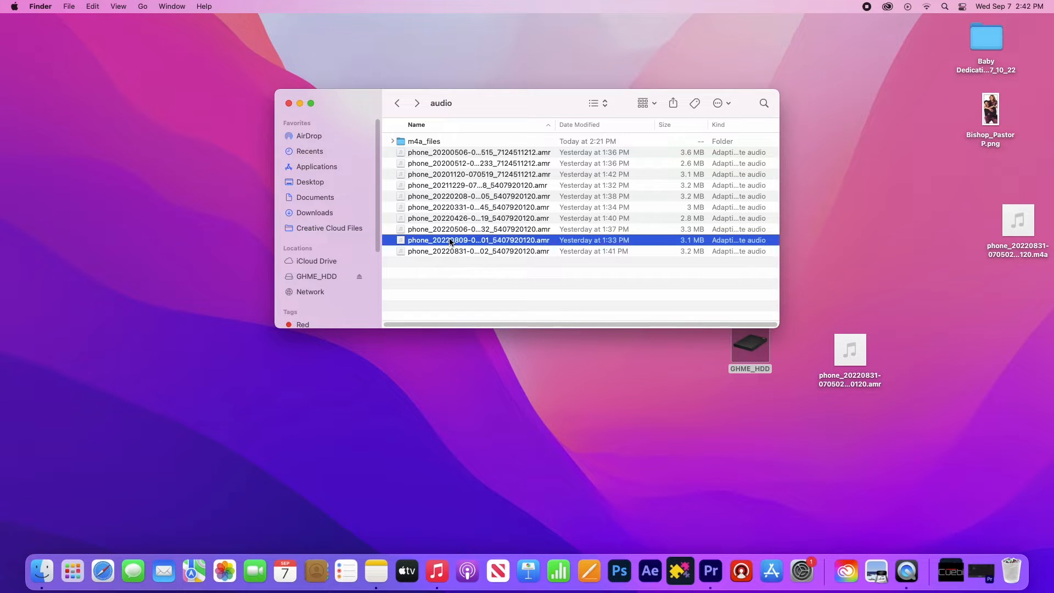
- Export the 20220809 .amr recording from QuickTime as Audio Only into the m4a_files folder
double_click(477, 240)
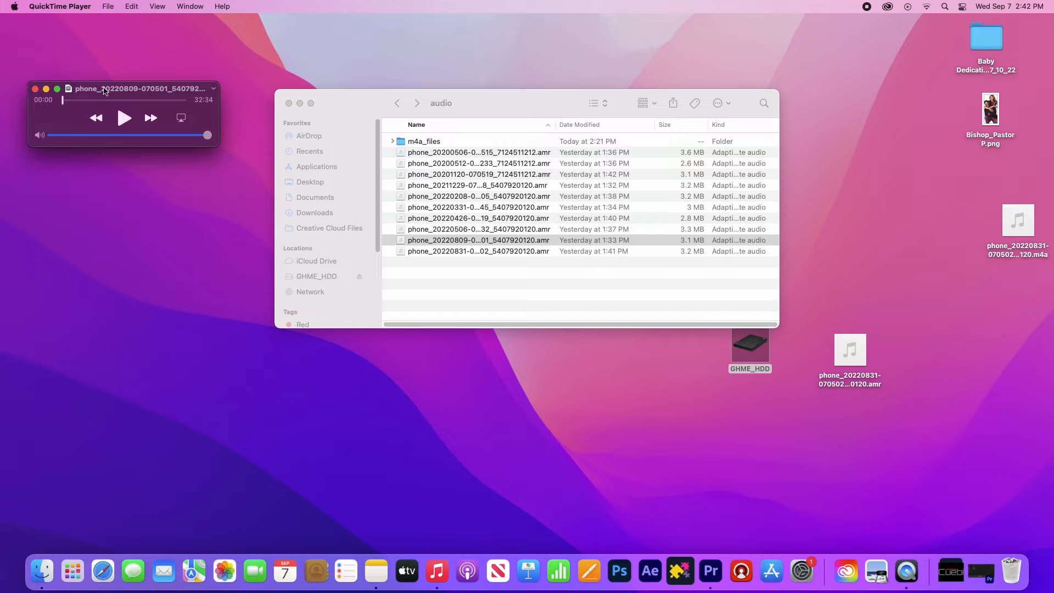
mouse_move(106, 6)
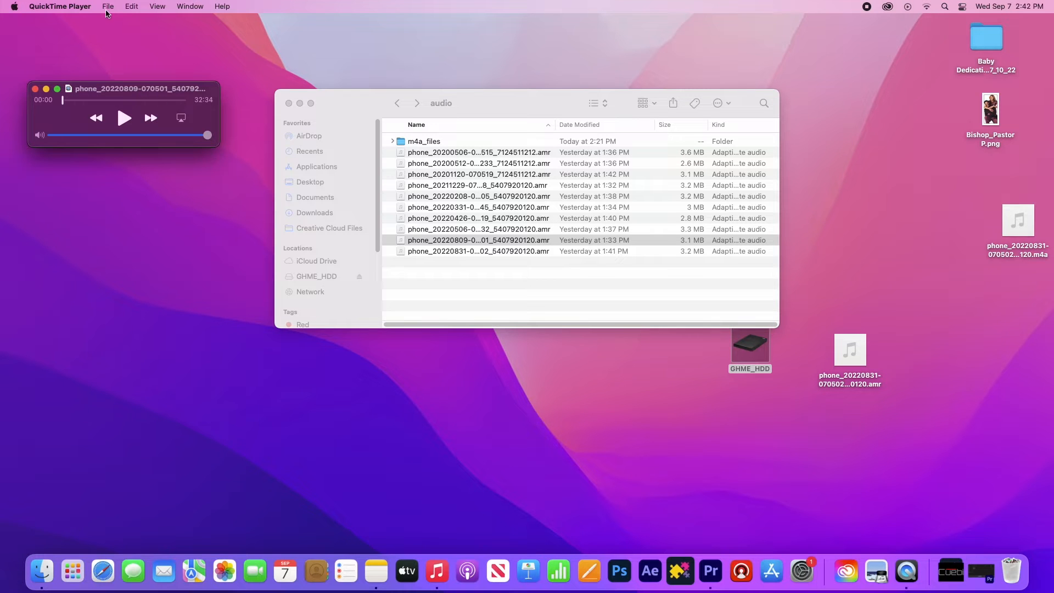
click(108, 7)
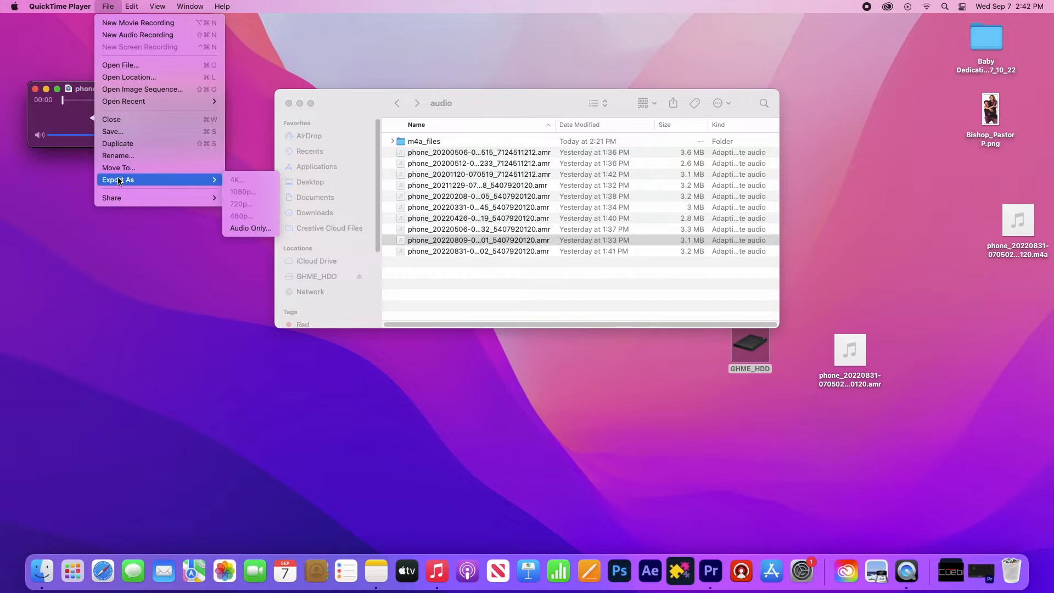
mouse_move(249, 227)
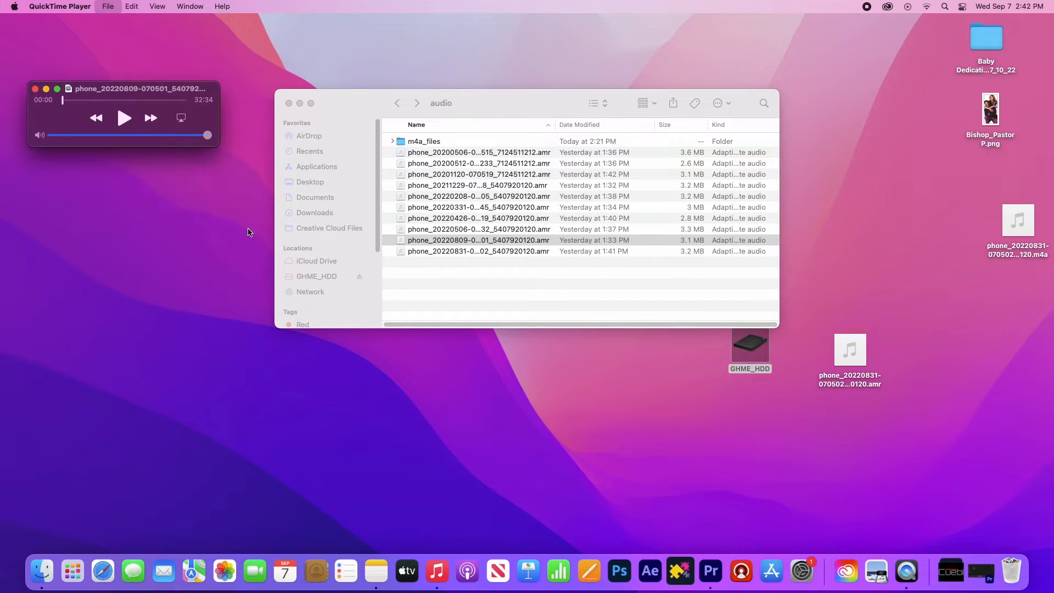
click(106, 6)
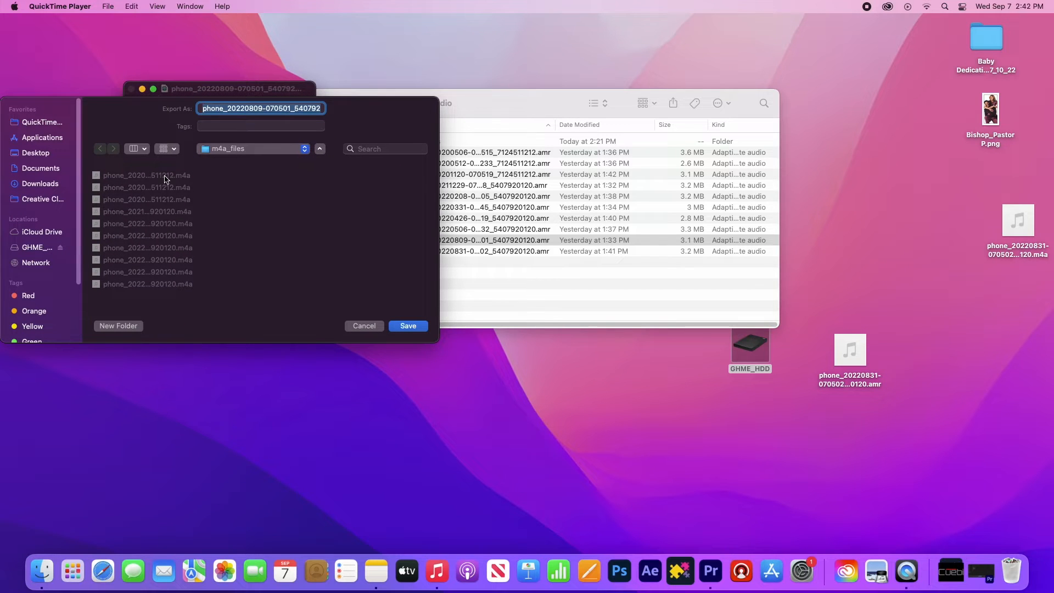
mouse_move(217, 156)
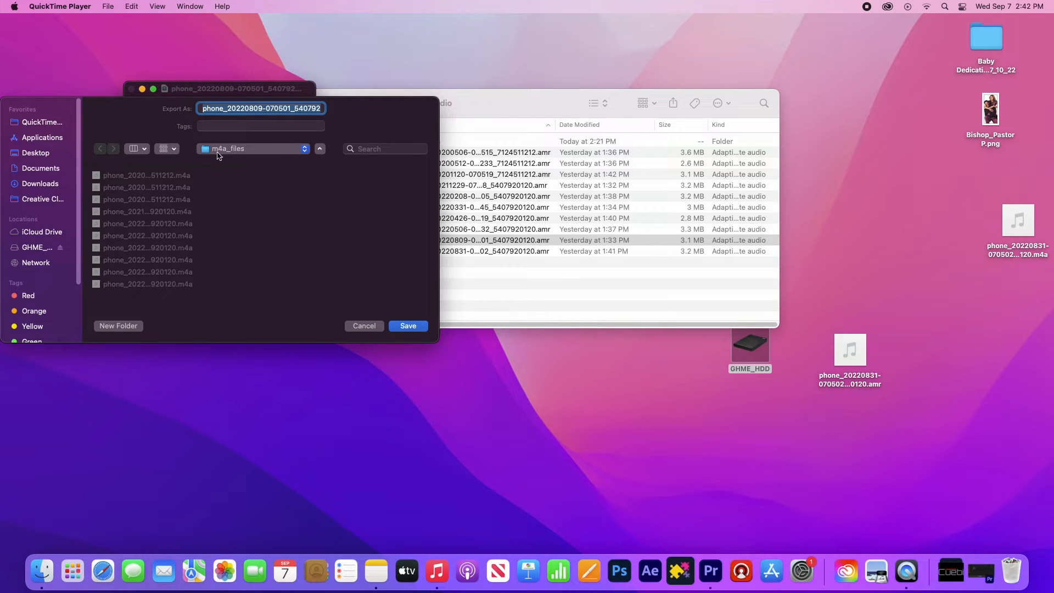
mouse_move(247, 148)
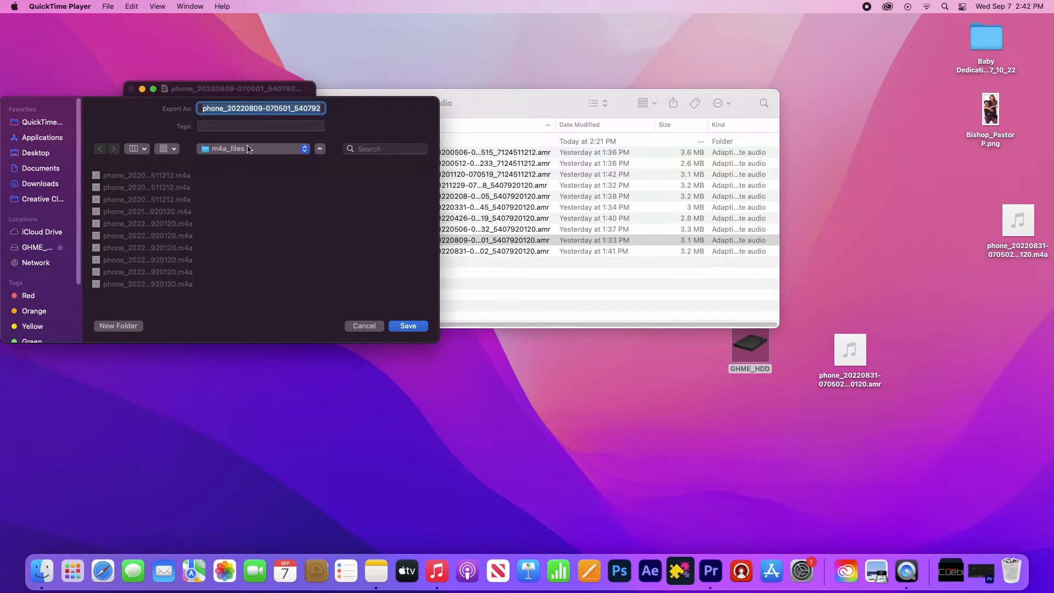
mouse_move(160, 161)
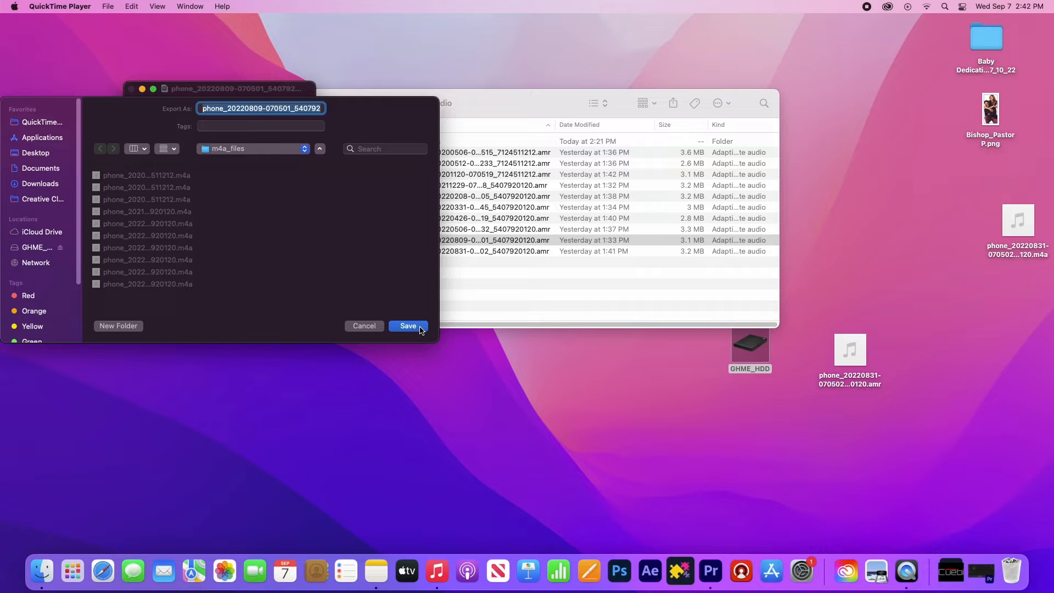
click(407, 326)
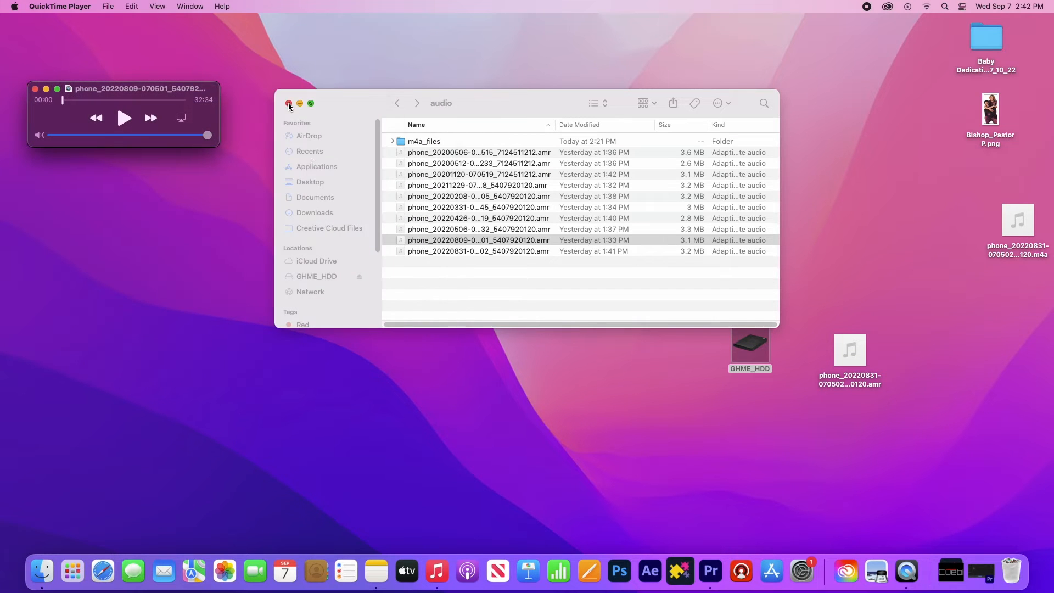
- Return to Premiere Pro's import screen and show the ten converted M4A recordings in m4a_files
click(289, 103)
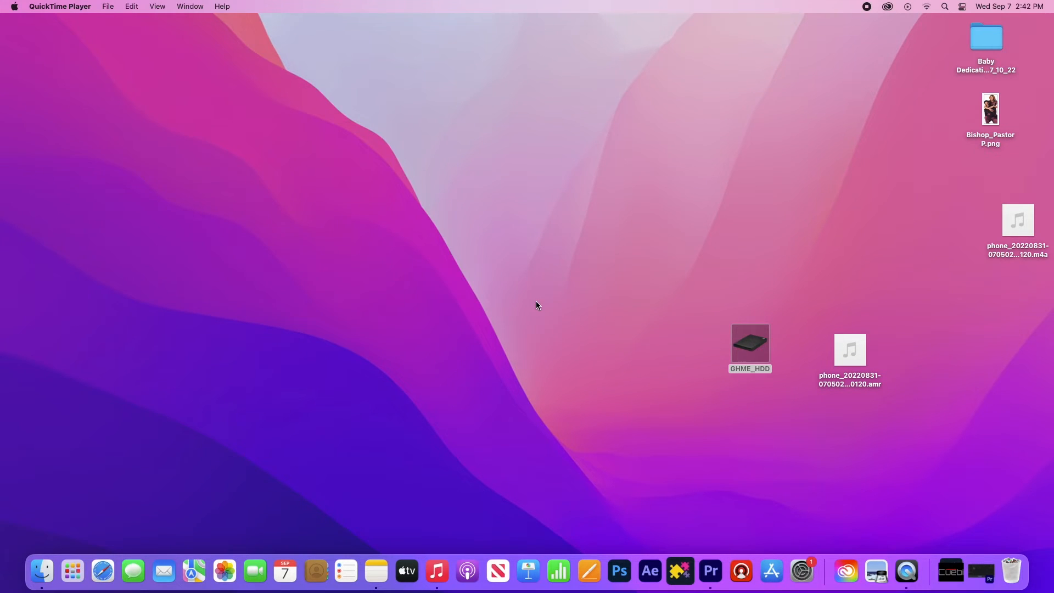
click(731, 571)
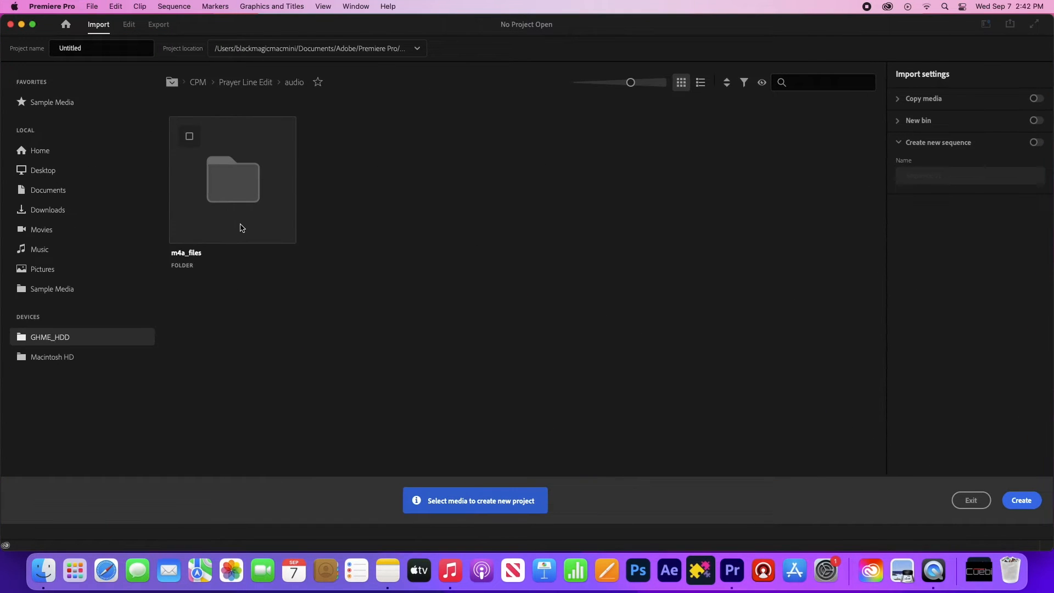
double_click(232, 178)
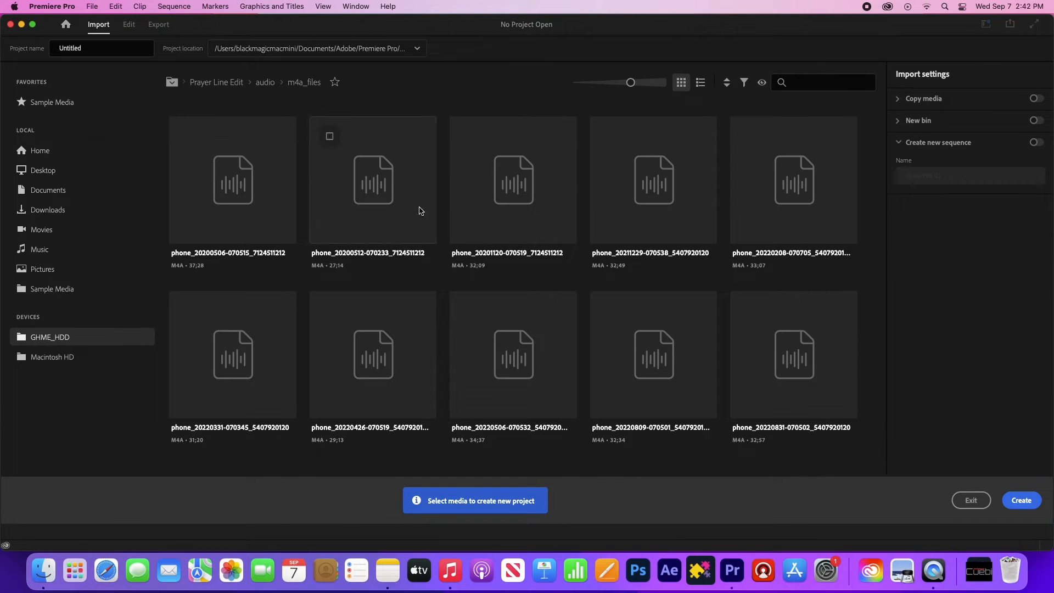
mouse_move(748, 378)
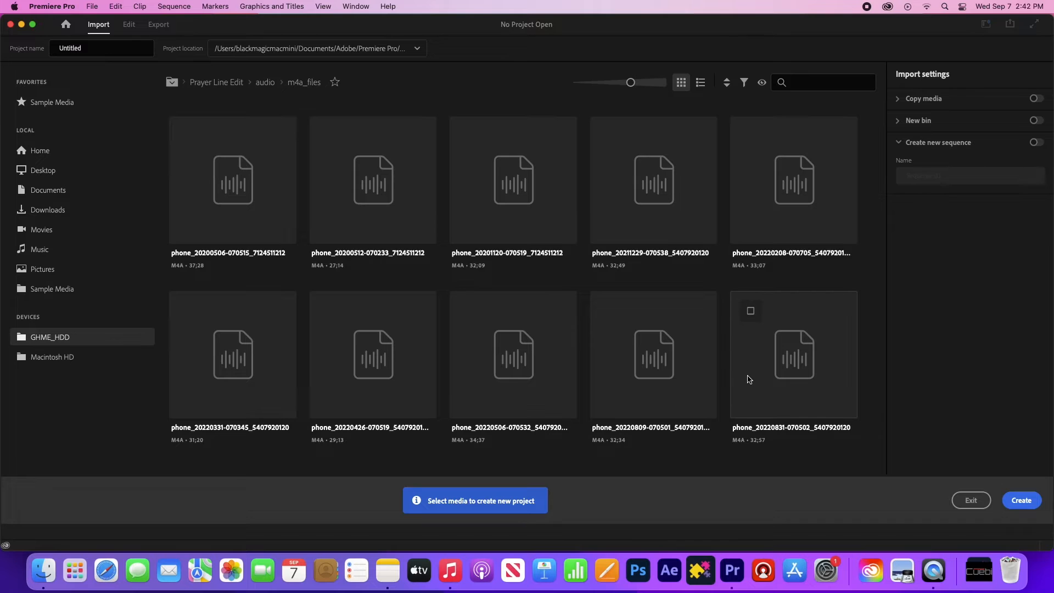